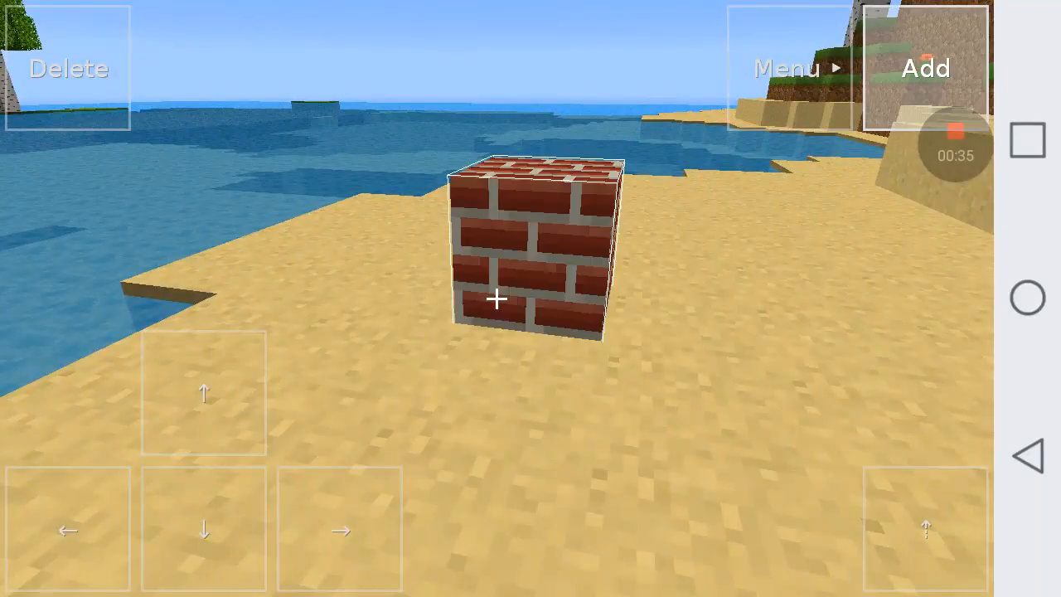
Place a second red brick block on the sand a short way from the first.
click(925, 68)
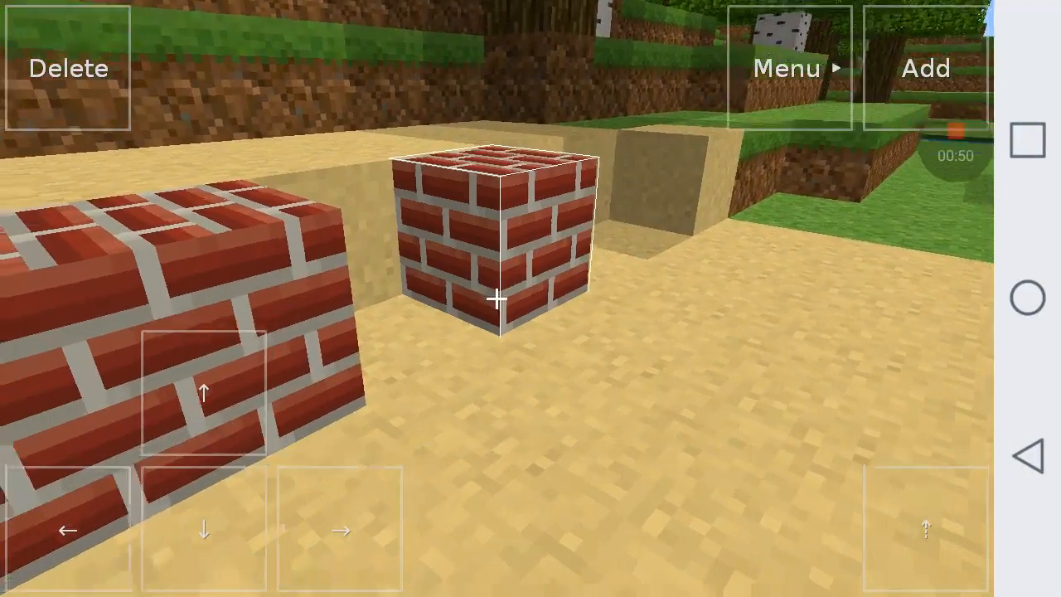
Add two more brick blocks to join the bricks into a continuous row along the shore.
click(925, 68)
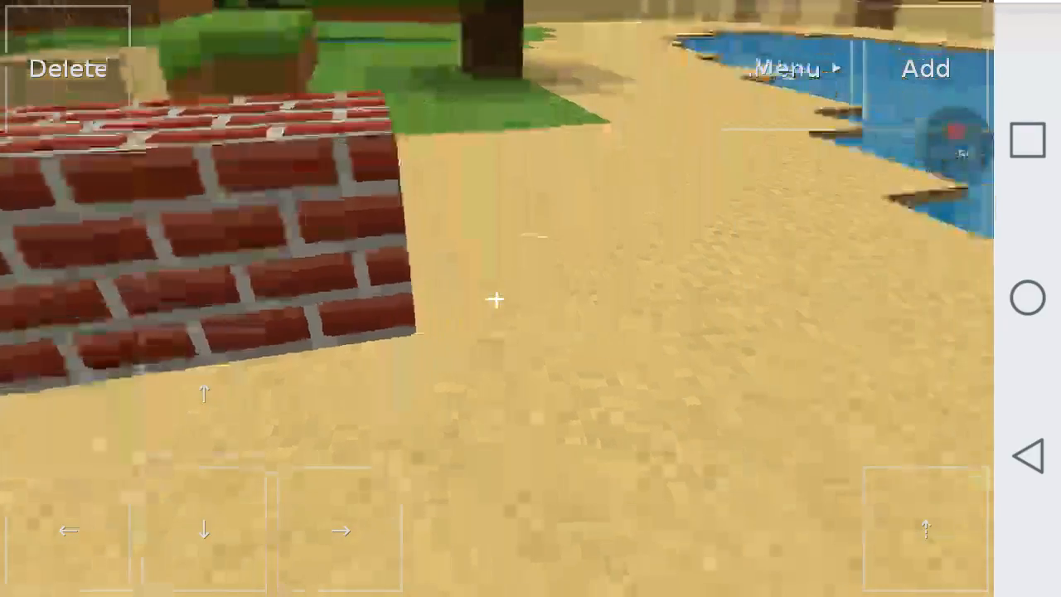
click(924, 68)
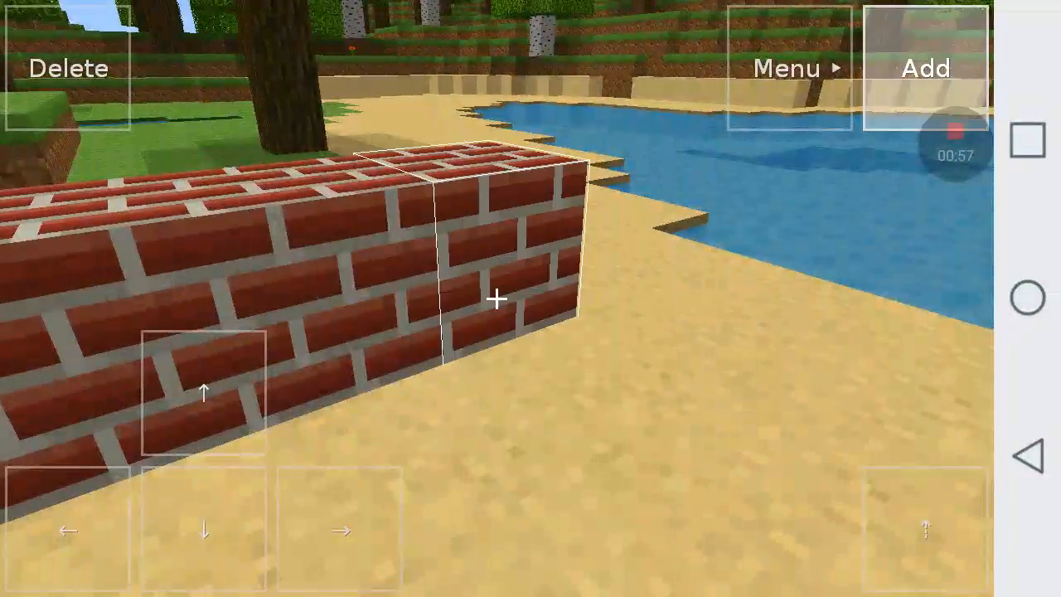